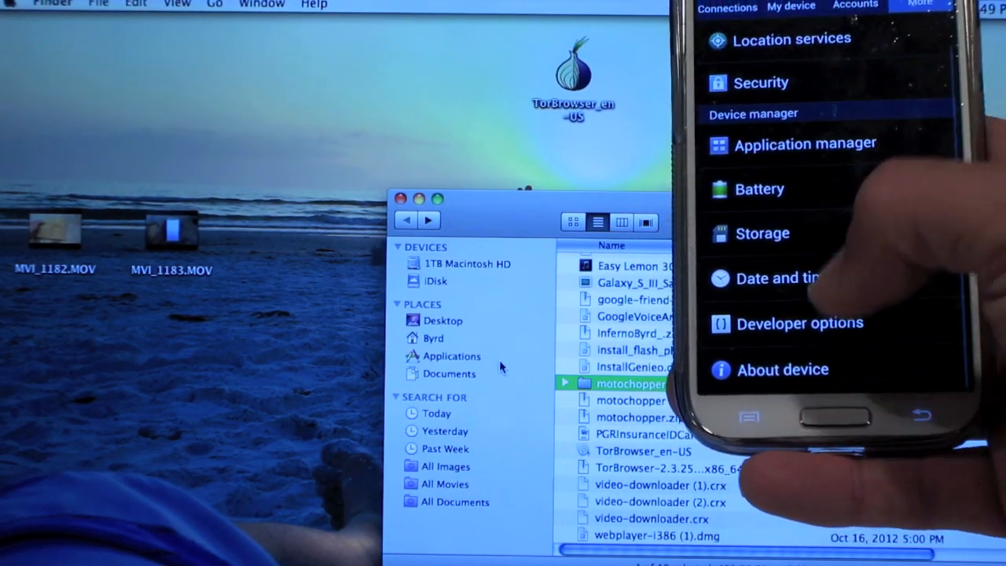
Review Model number and Android version in About device, then enter Developer options
left_click(783, 370)
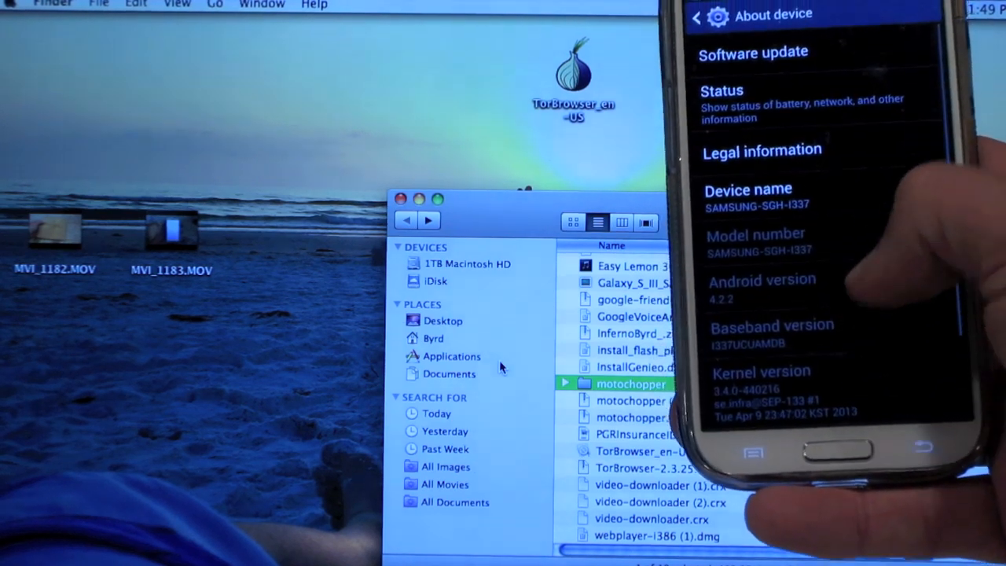
scroll("down", 3)
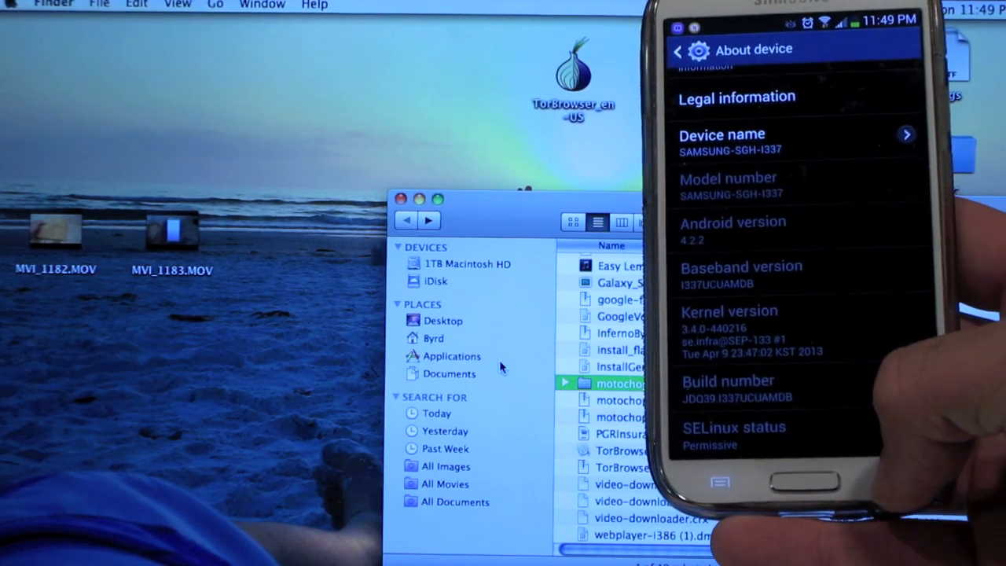
left_click(680, 50)
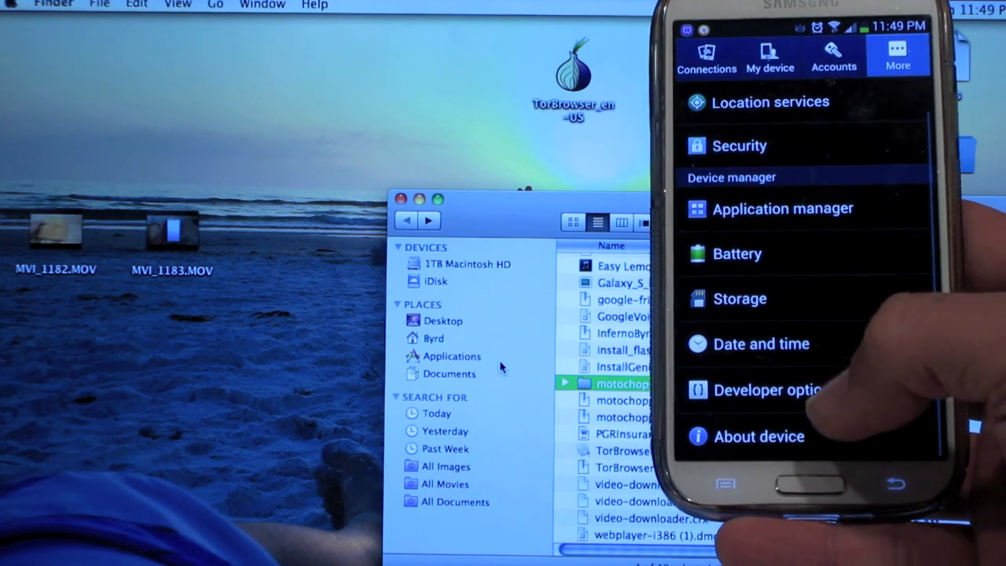
left_click(778, 390)
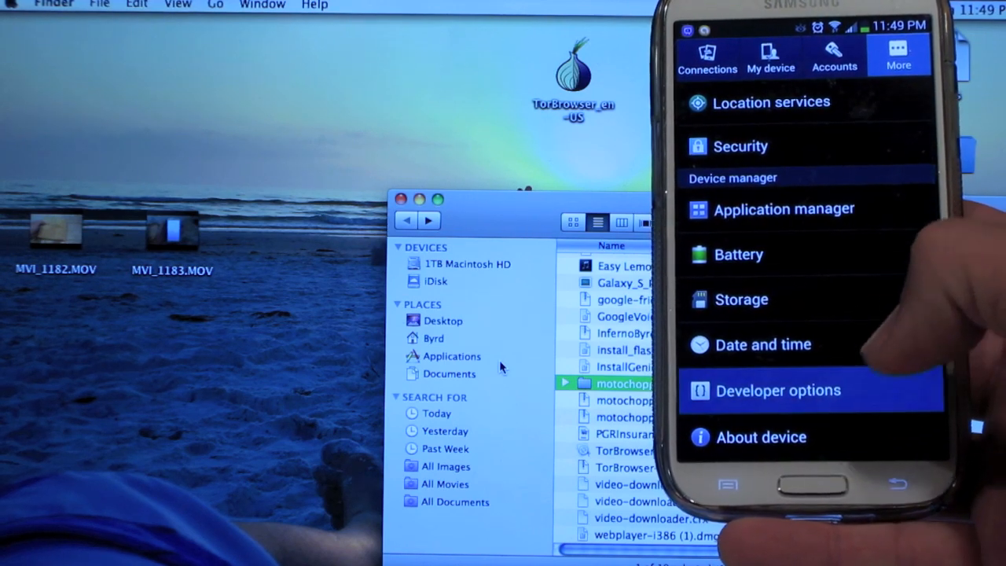
left_click(778, 390)
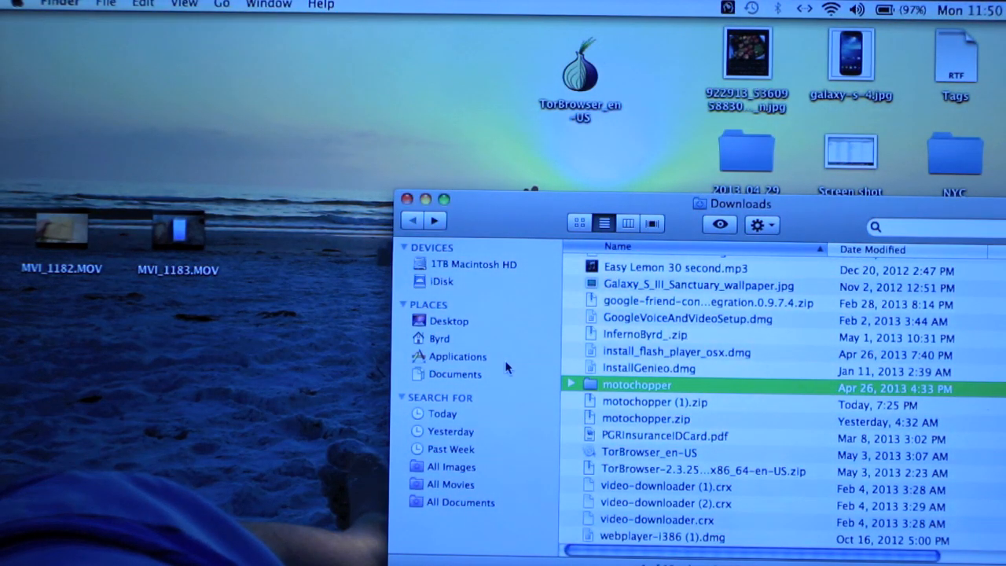
mouse_move(676, 396)
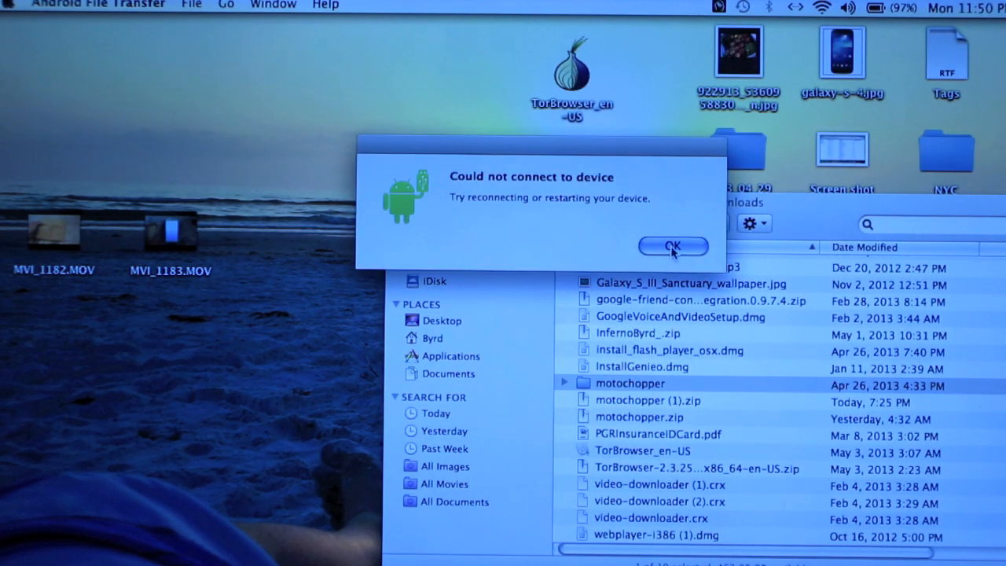
Dismiss the Android File Transfer connect error and browse Utilities for the Terminal app
left_click(673, 245)
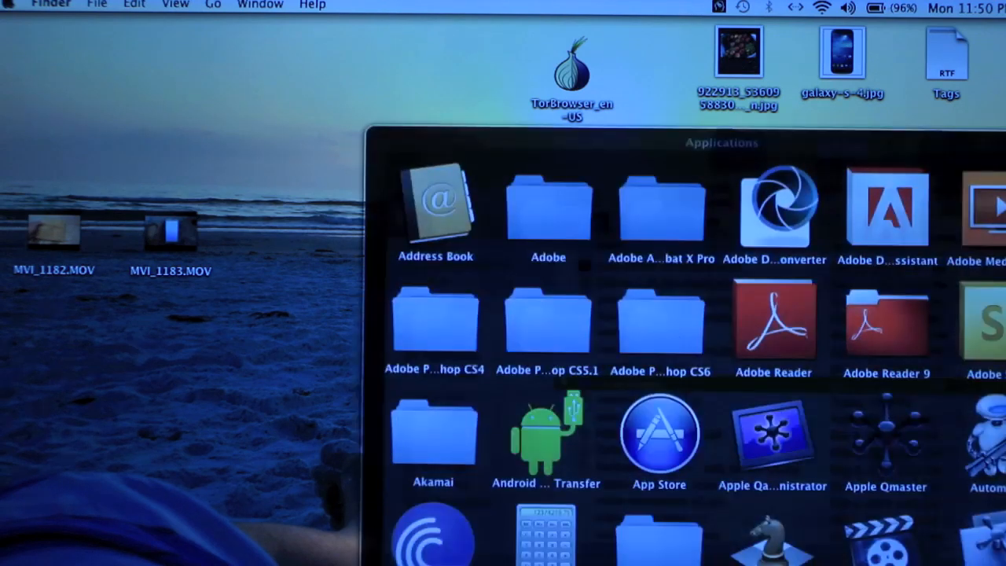
scroll("down", 3)
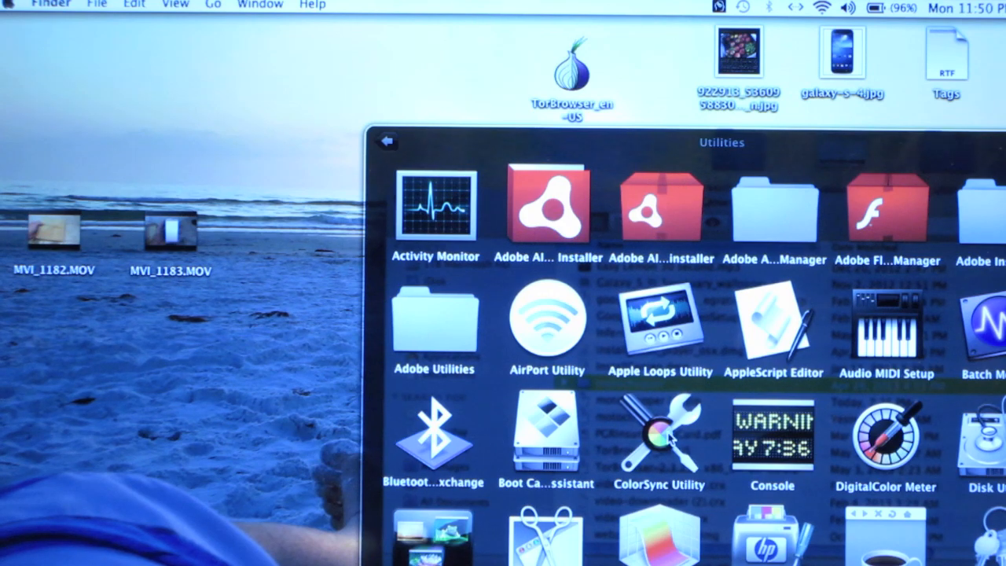
scroll("down", 3)
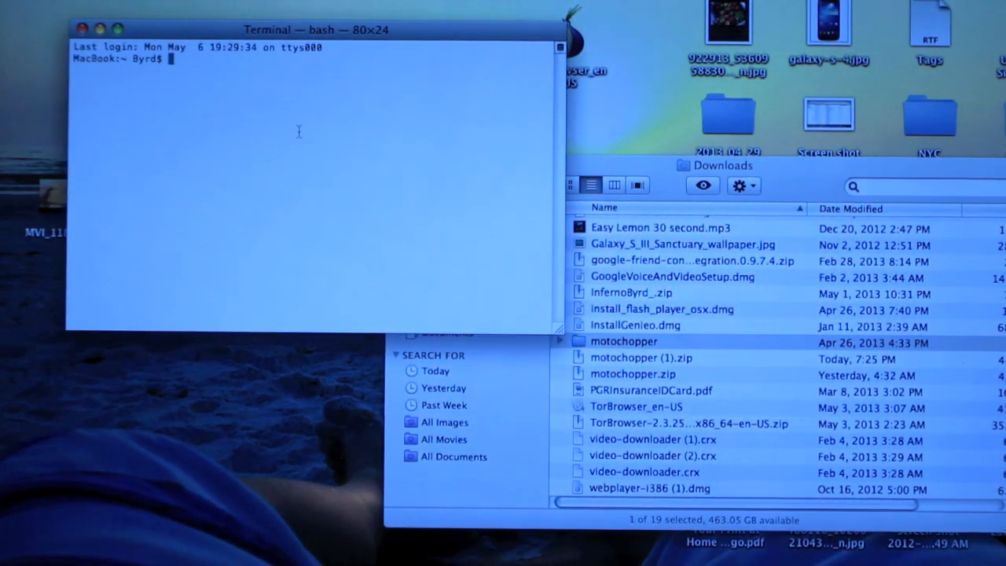
Change the shell's working directory to downloads/motochopper/
type("cd")
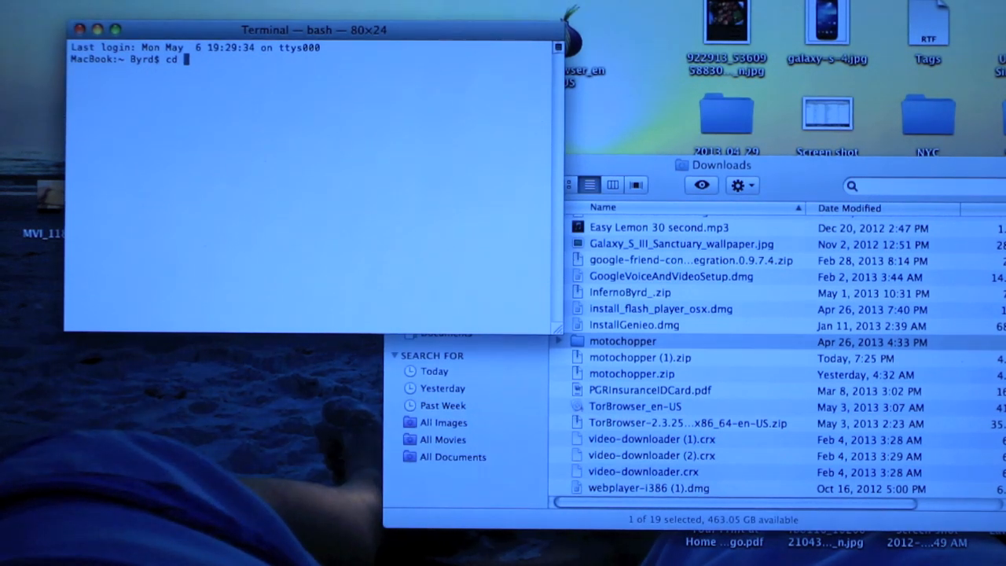
type("dowl")
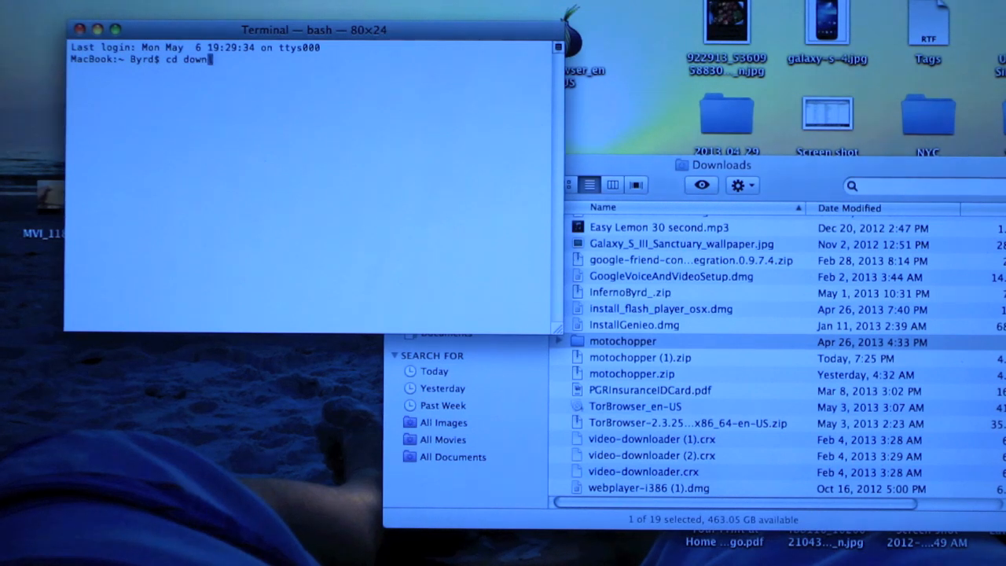
type("loads/")
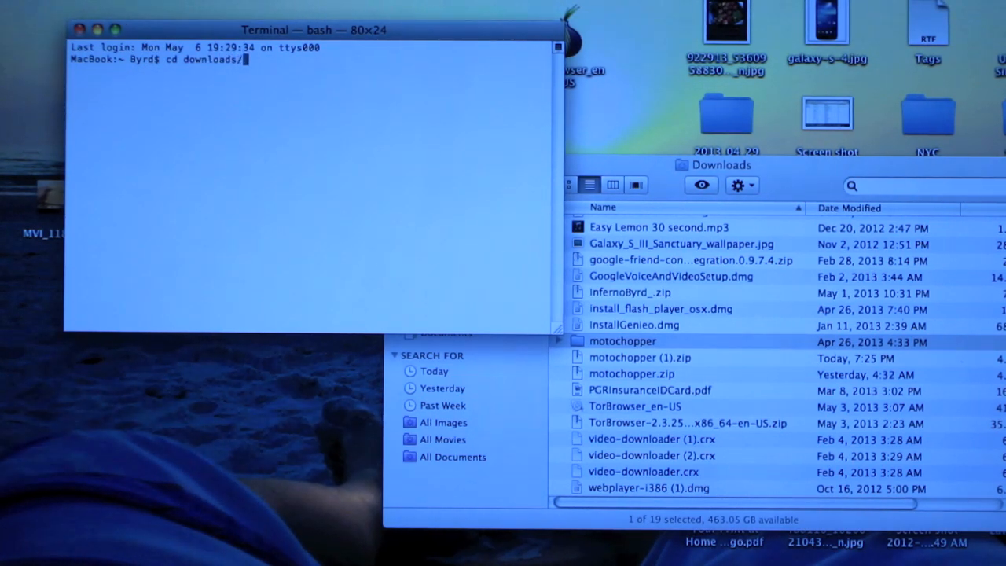
type("mo")
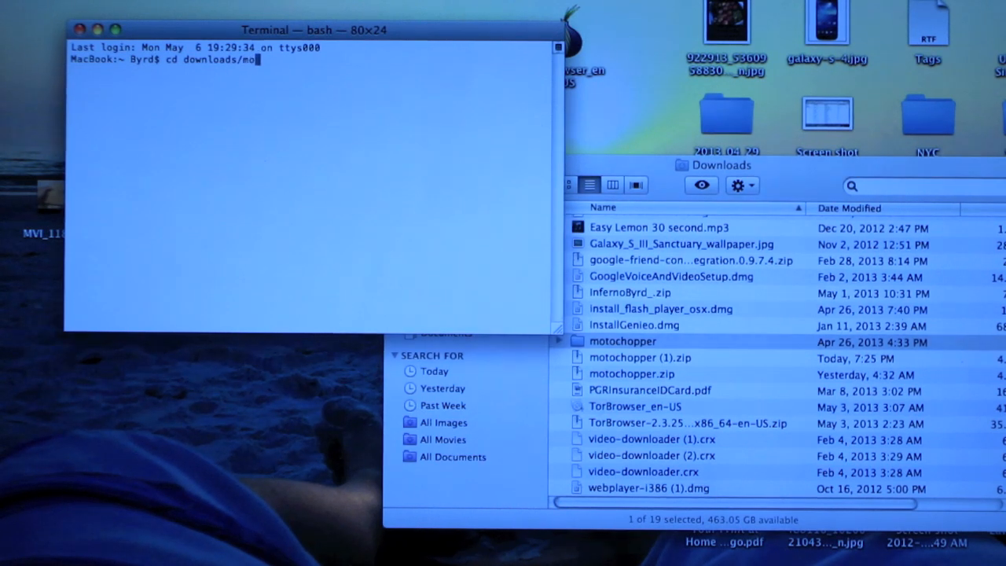
type("t")
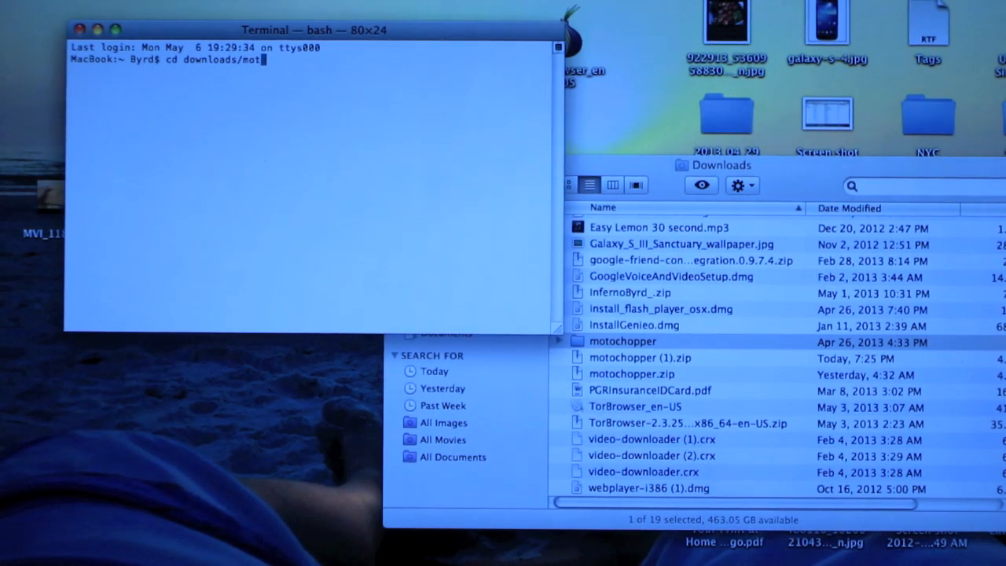
type("ocho")
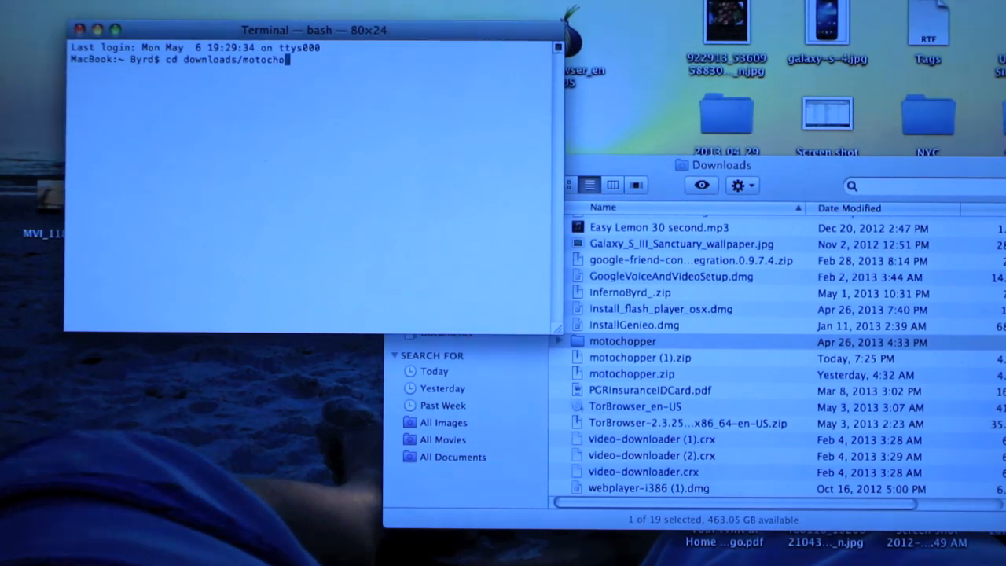
key("Tab")
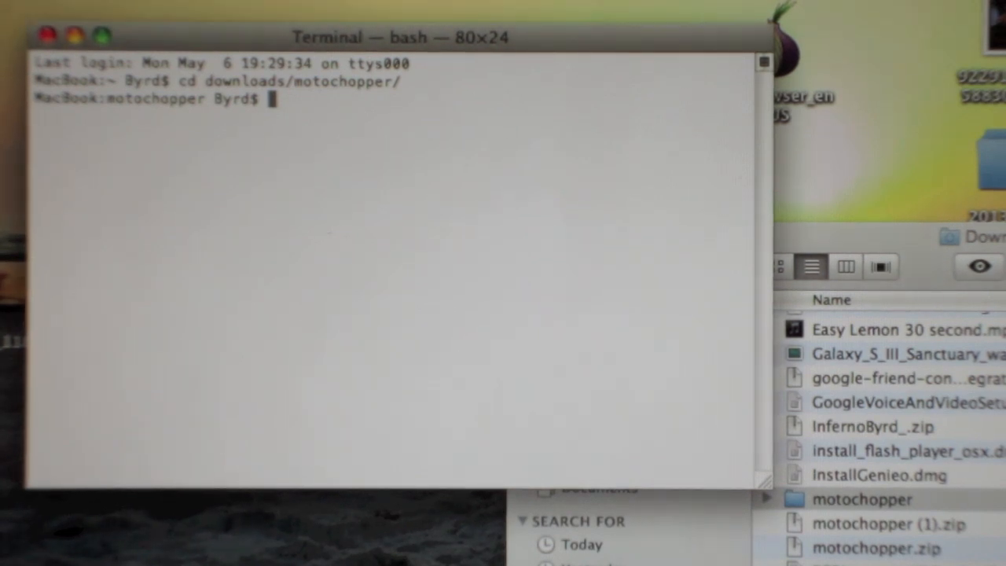
Apply chmod 755 to every file in the folder and enter the sh run.sh command
type("chmod")
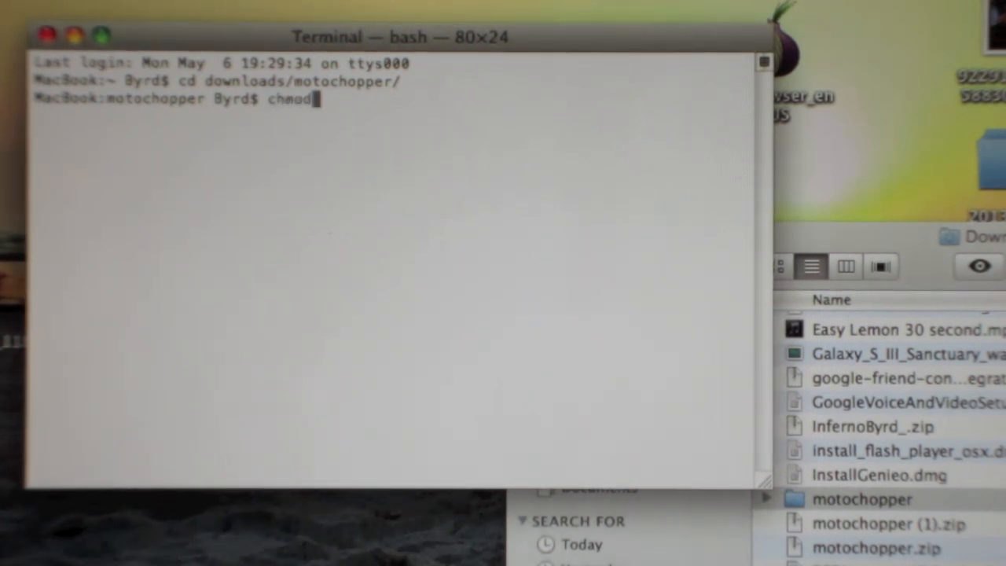
type("7")
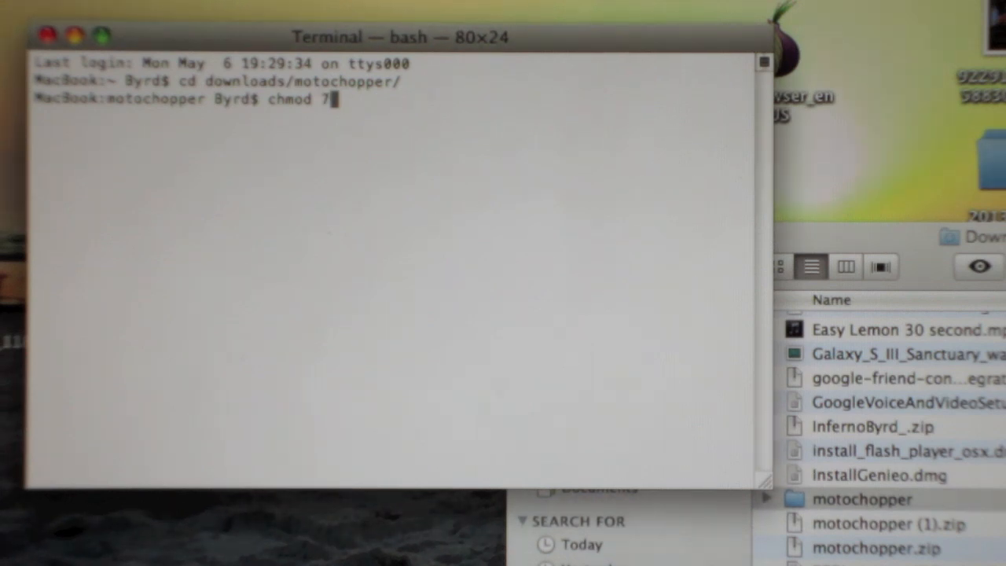
type("55")
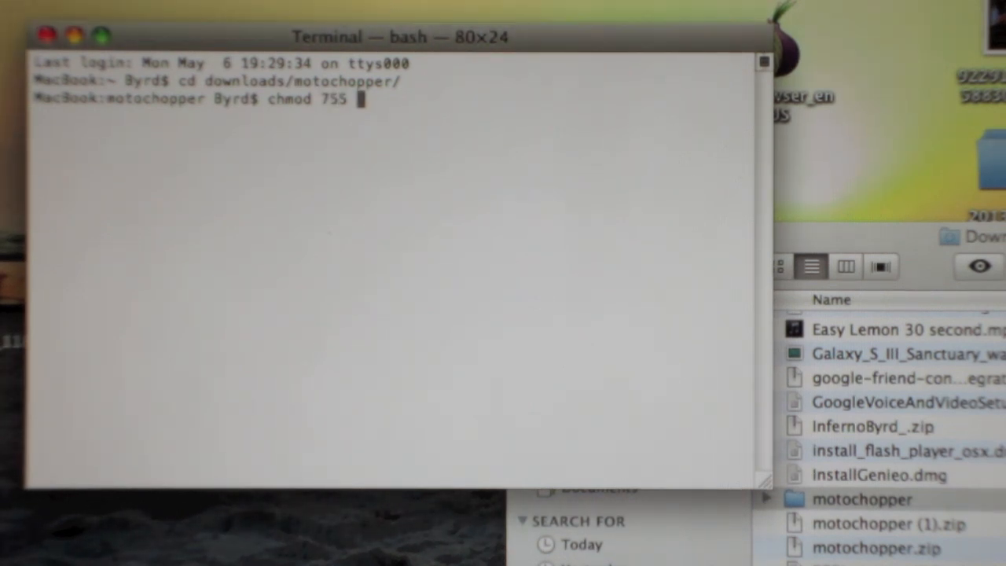
type("+")
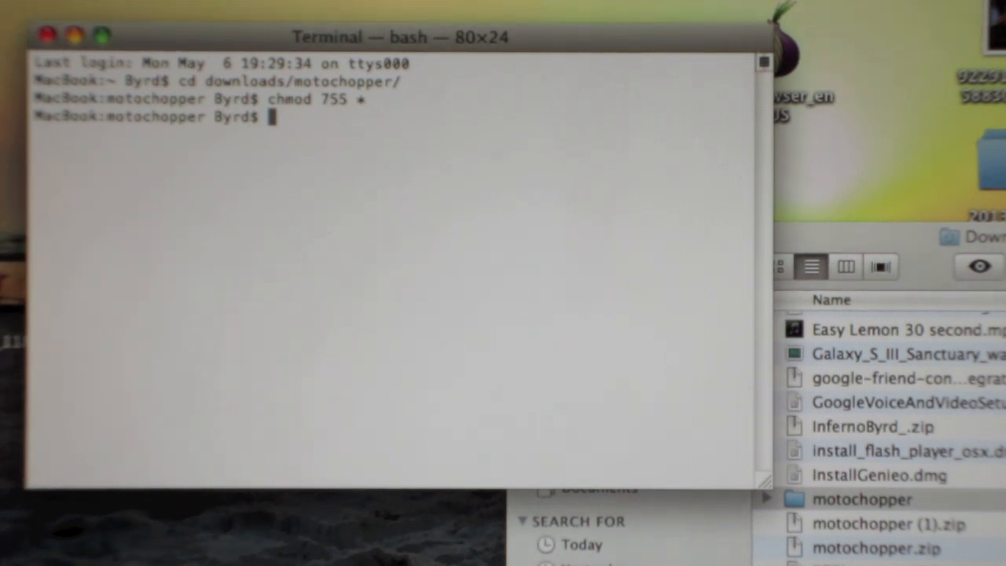
type("sh")
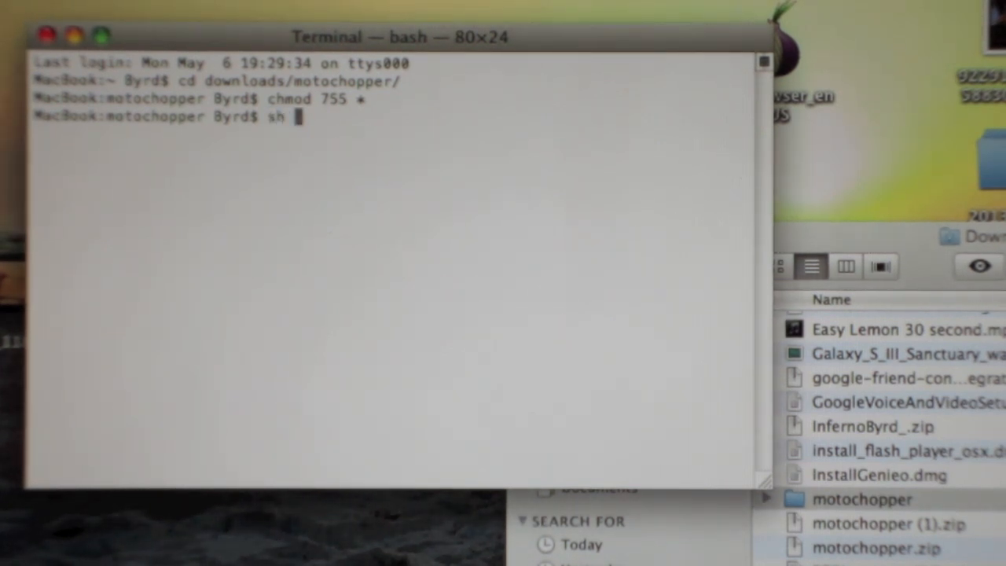
type("run")
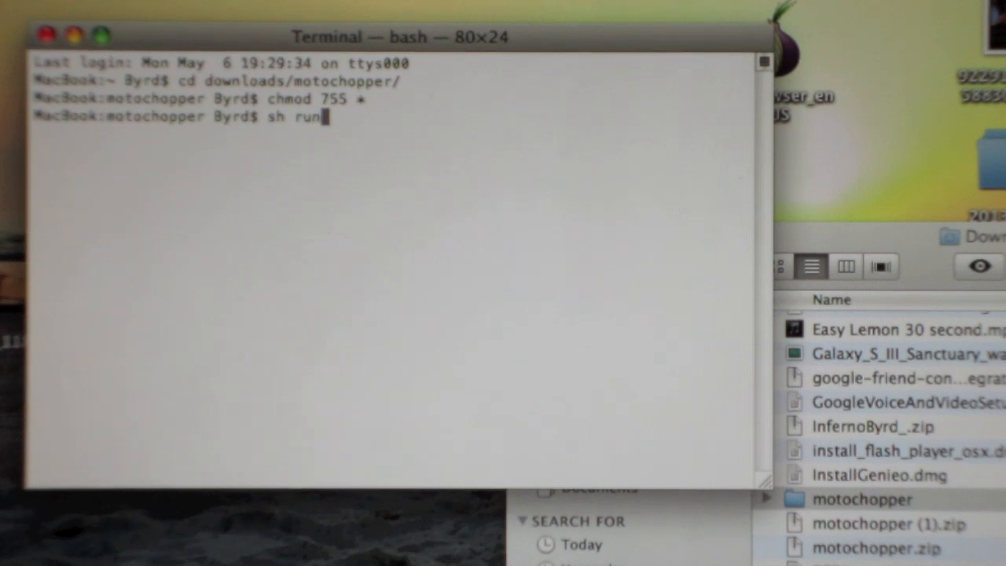
type(".sh")
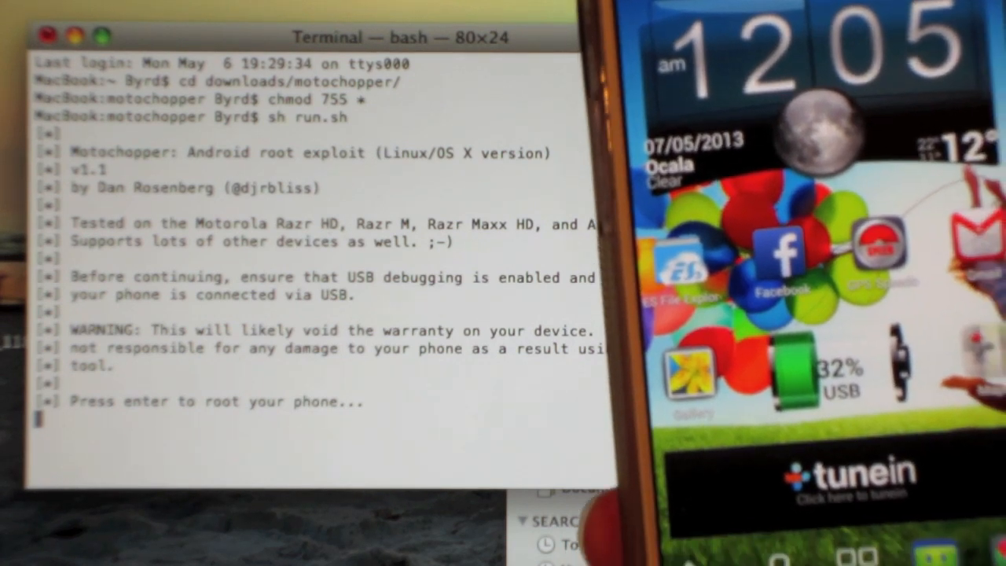
Root the connected phone with Motochopper until Exploit complete, then reboot it
key("enter")
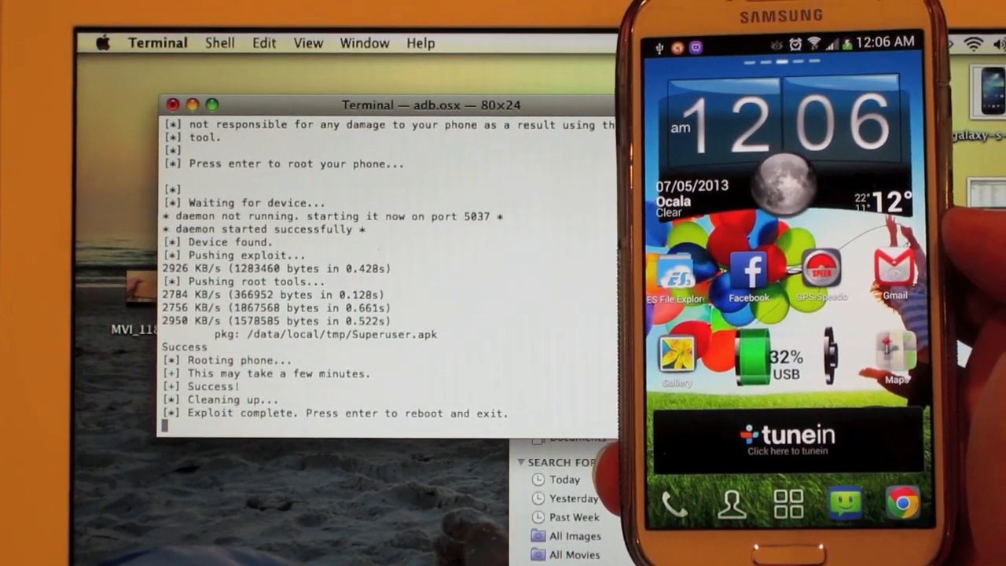
key("enter")
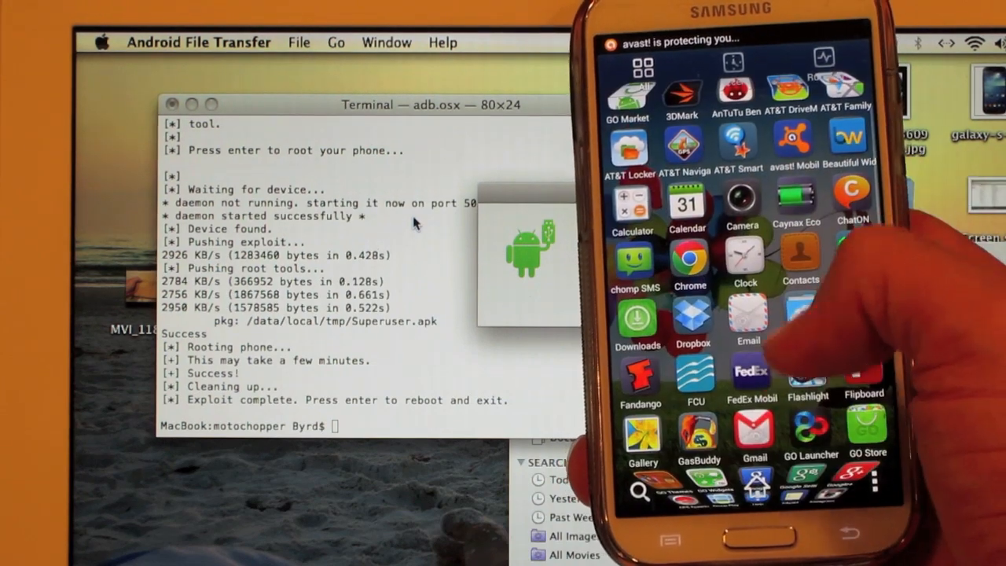
Locate Root Checker Basic in the app drawer and launch it
scroll("down", 3)
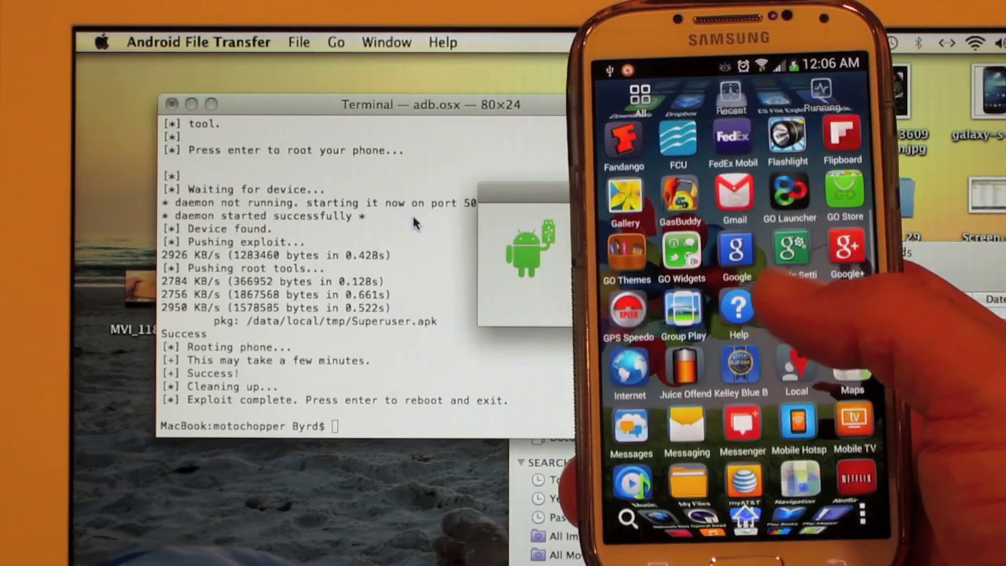
scroll("down", 3)
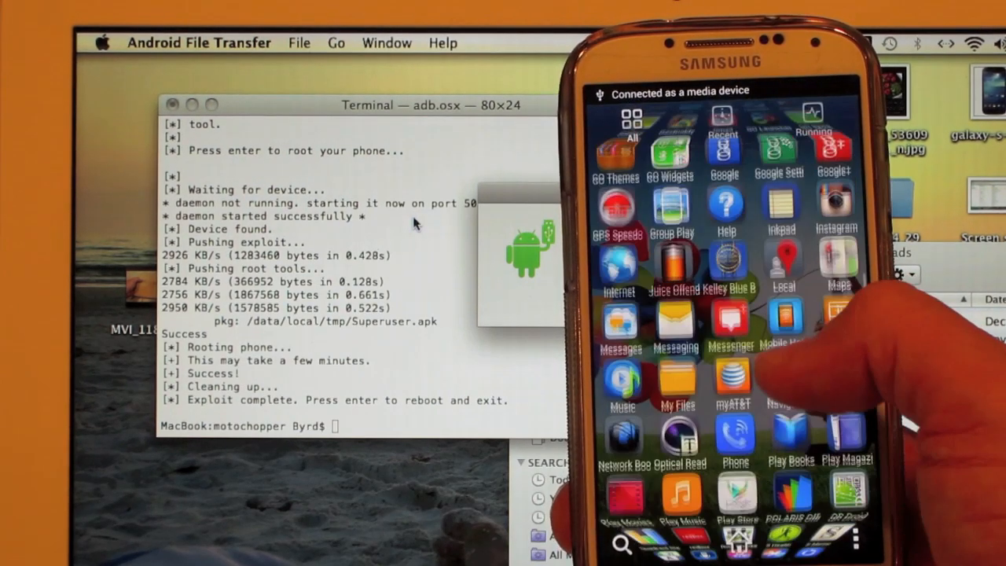
scroll("down", 3)
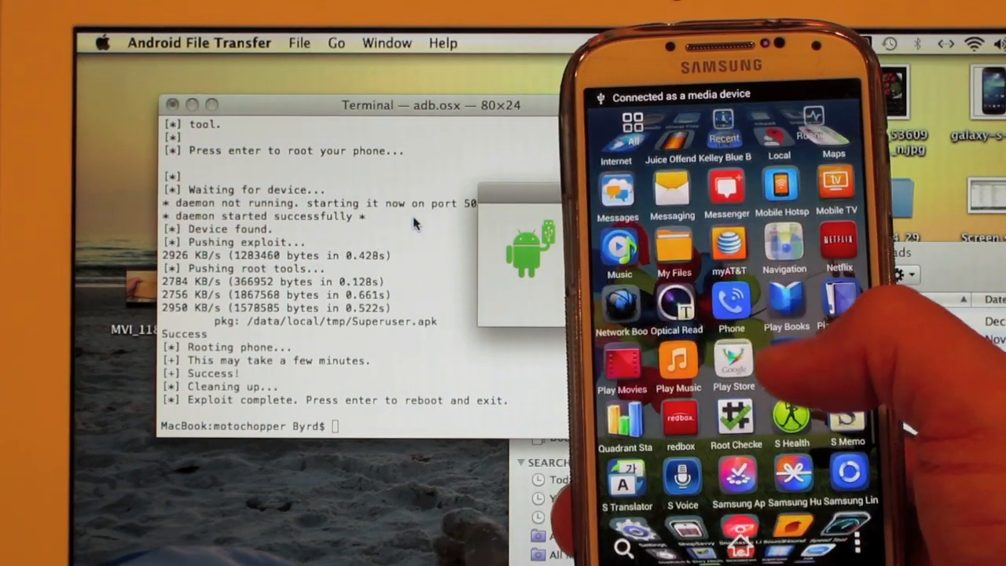
left_click(736, 425)
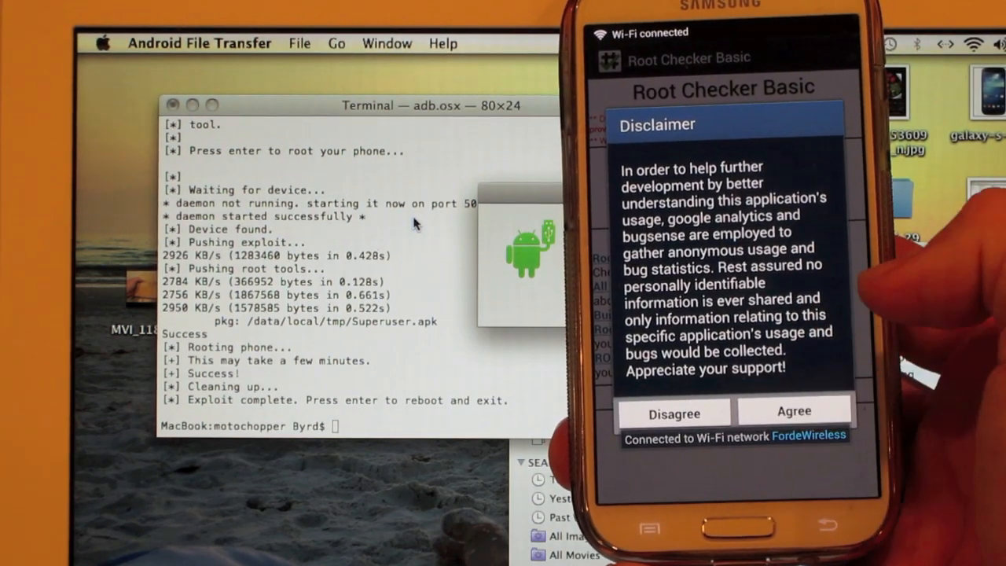
Agree to the disclaimer and allow the Superuser request so the root check runs
left_click(794, 412)
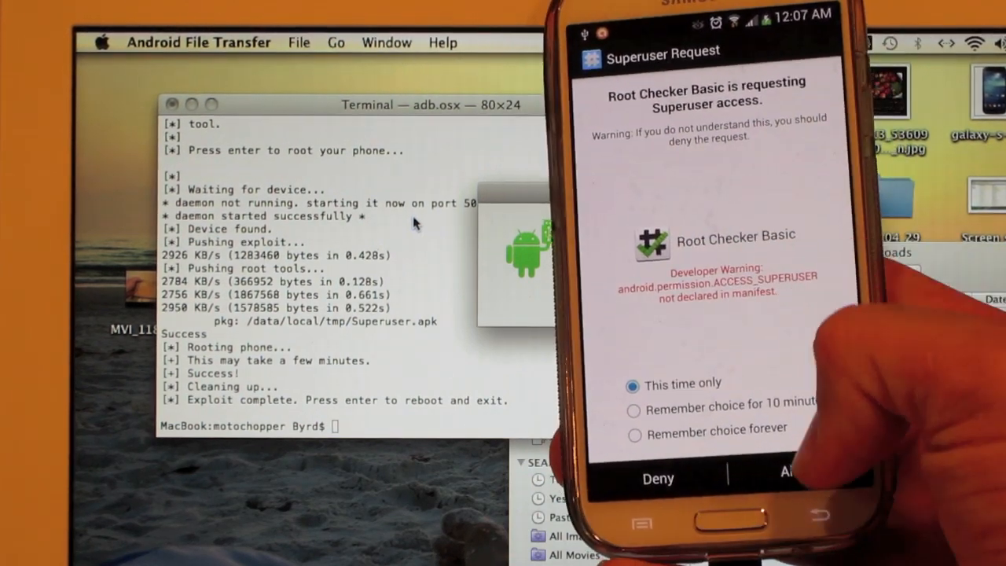
left_click(786, 472)
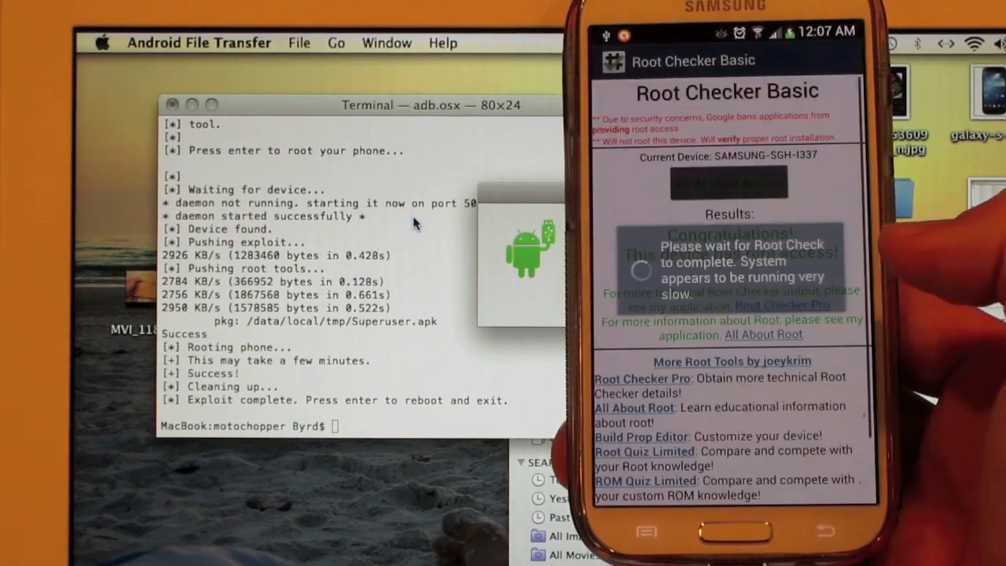